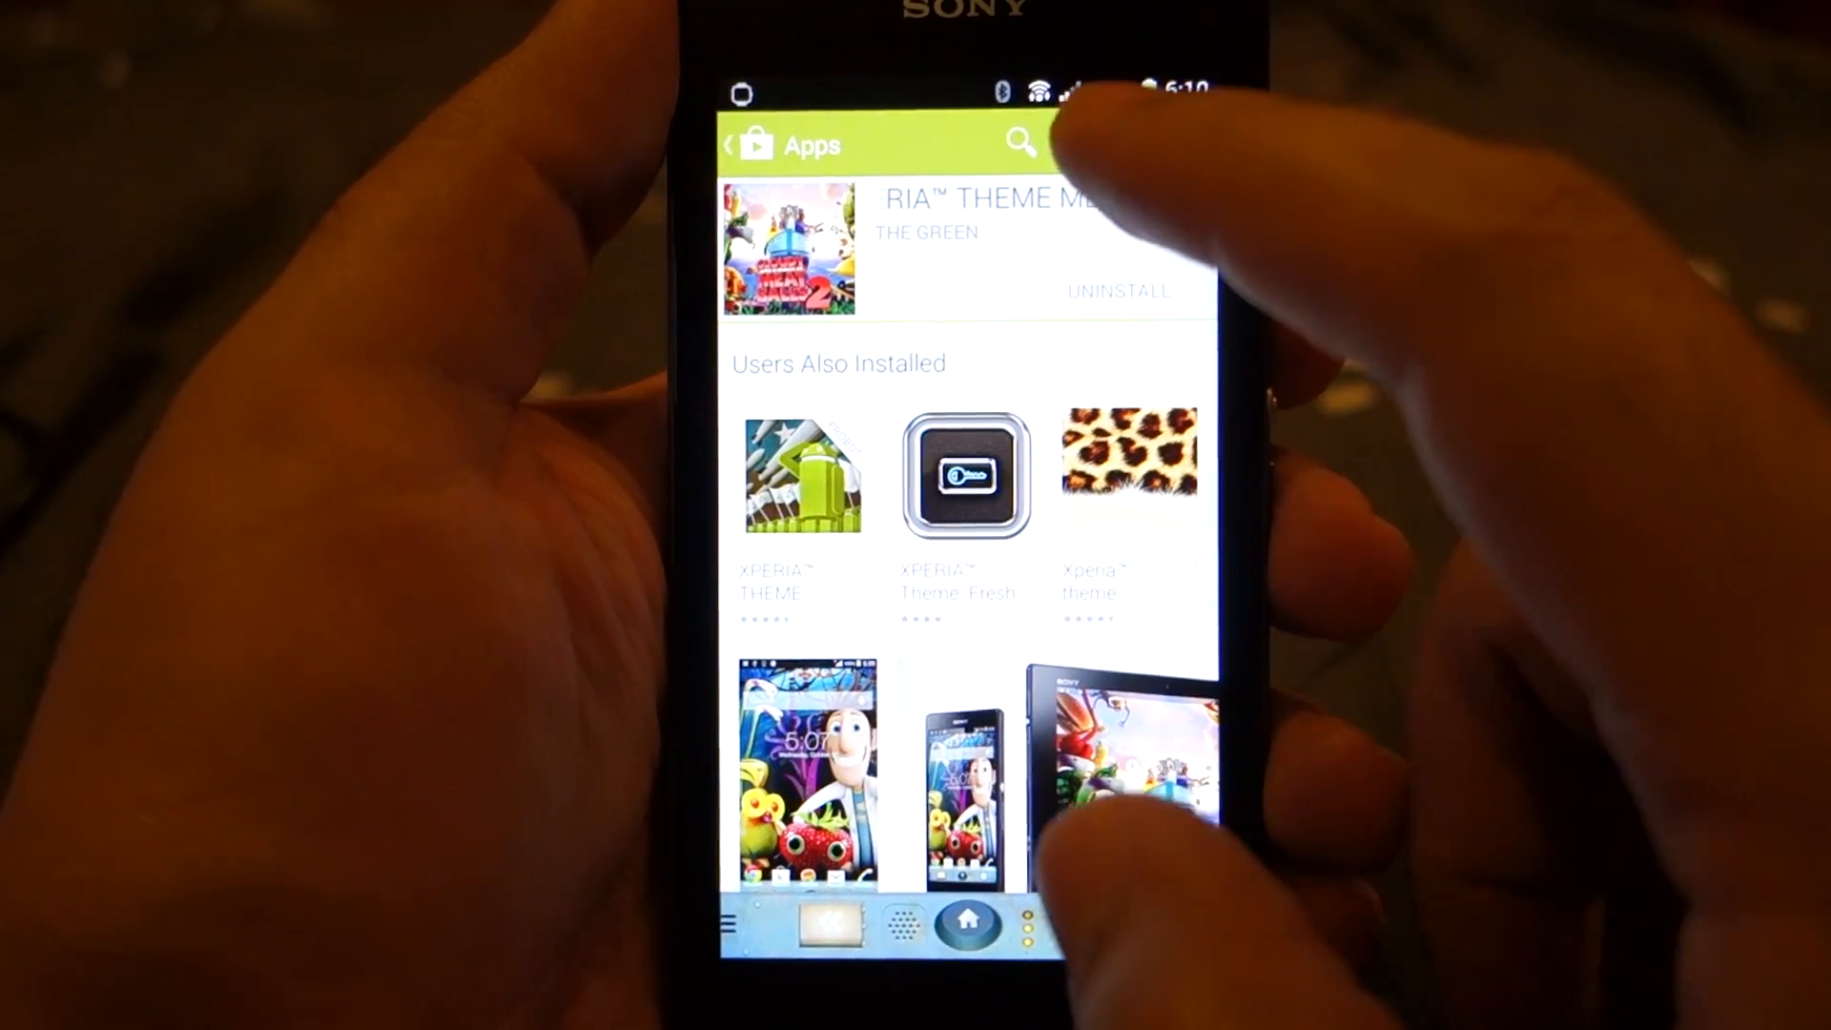
# Step: Search the Play Store for 'android ter' and bring up the Android Terminal Emulator listing
pyautogui.click(1019, 143)
pyautogui.write('android')
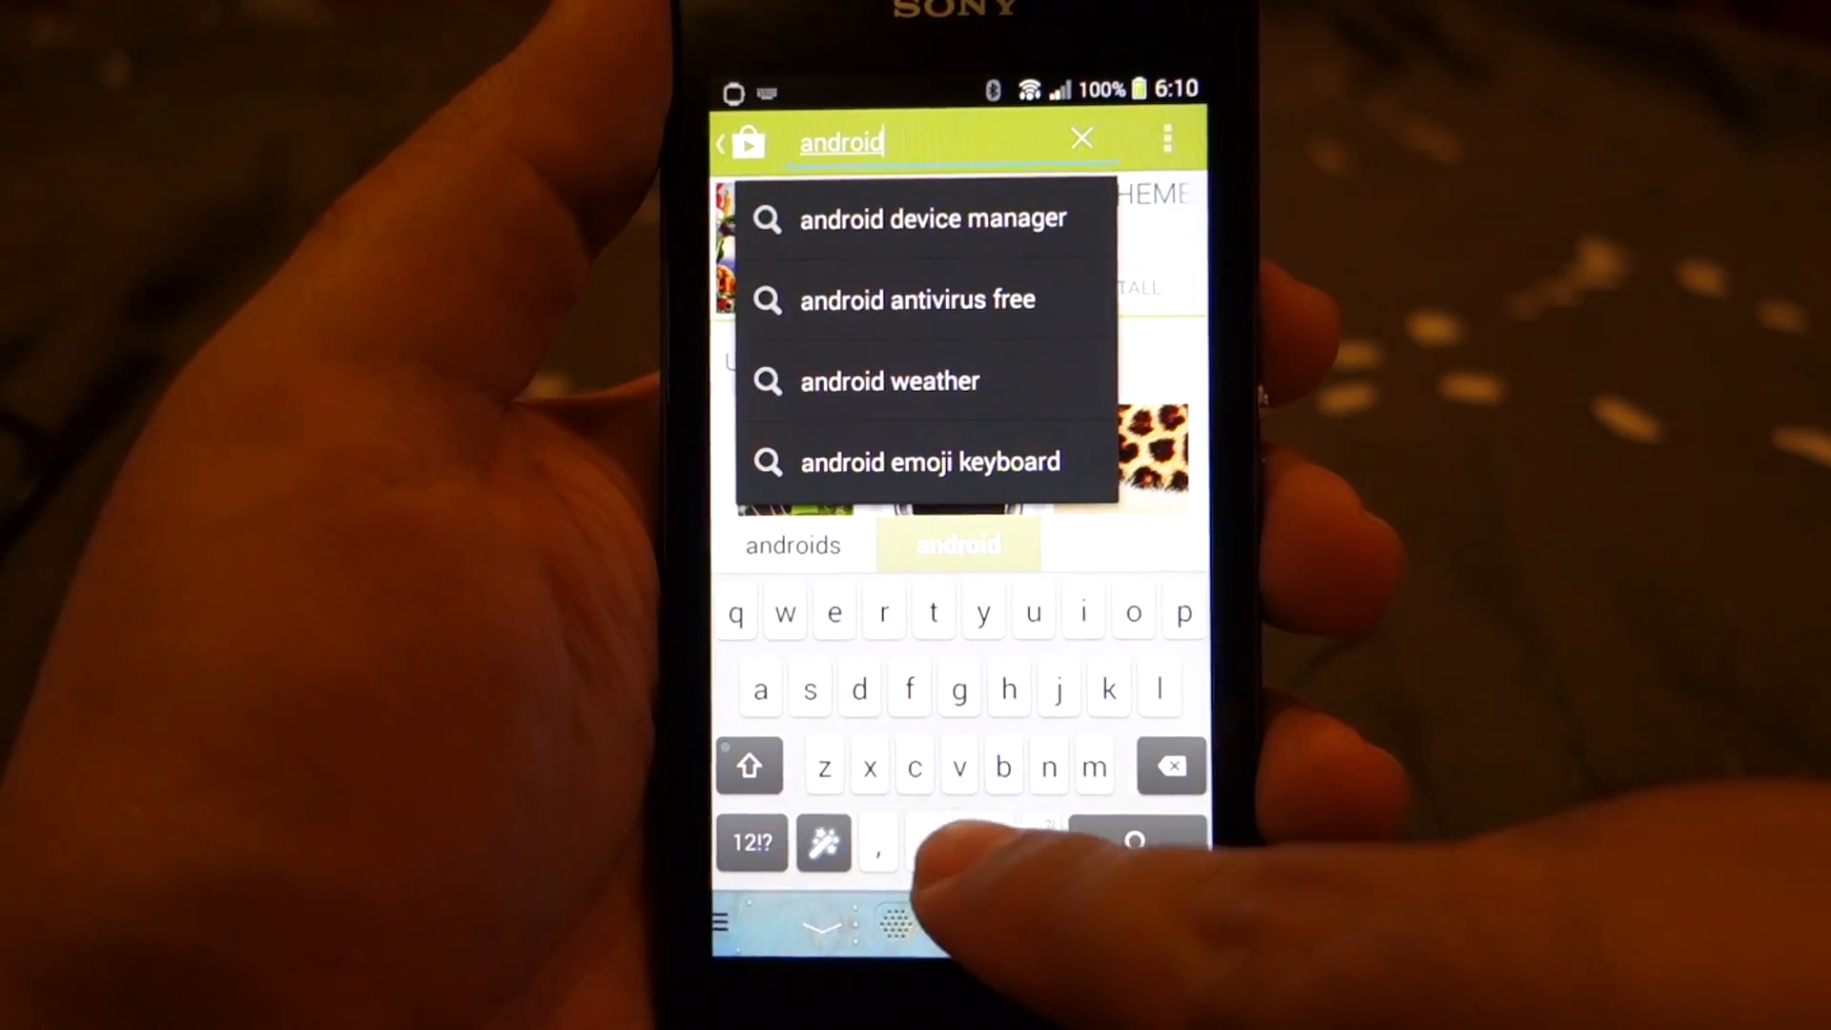
pyautogui.write('t')
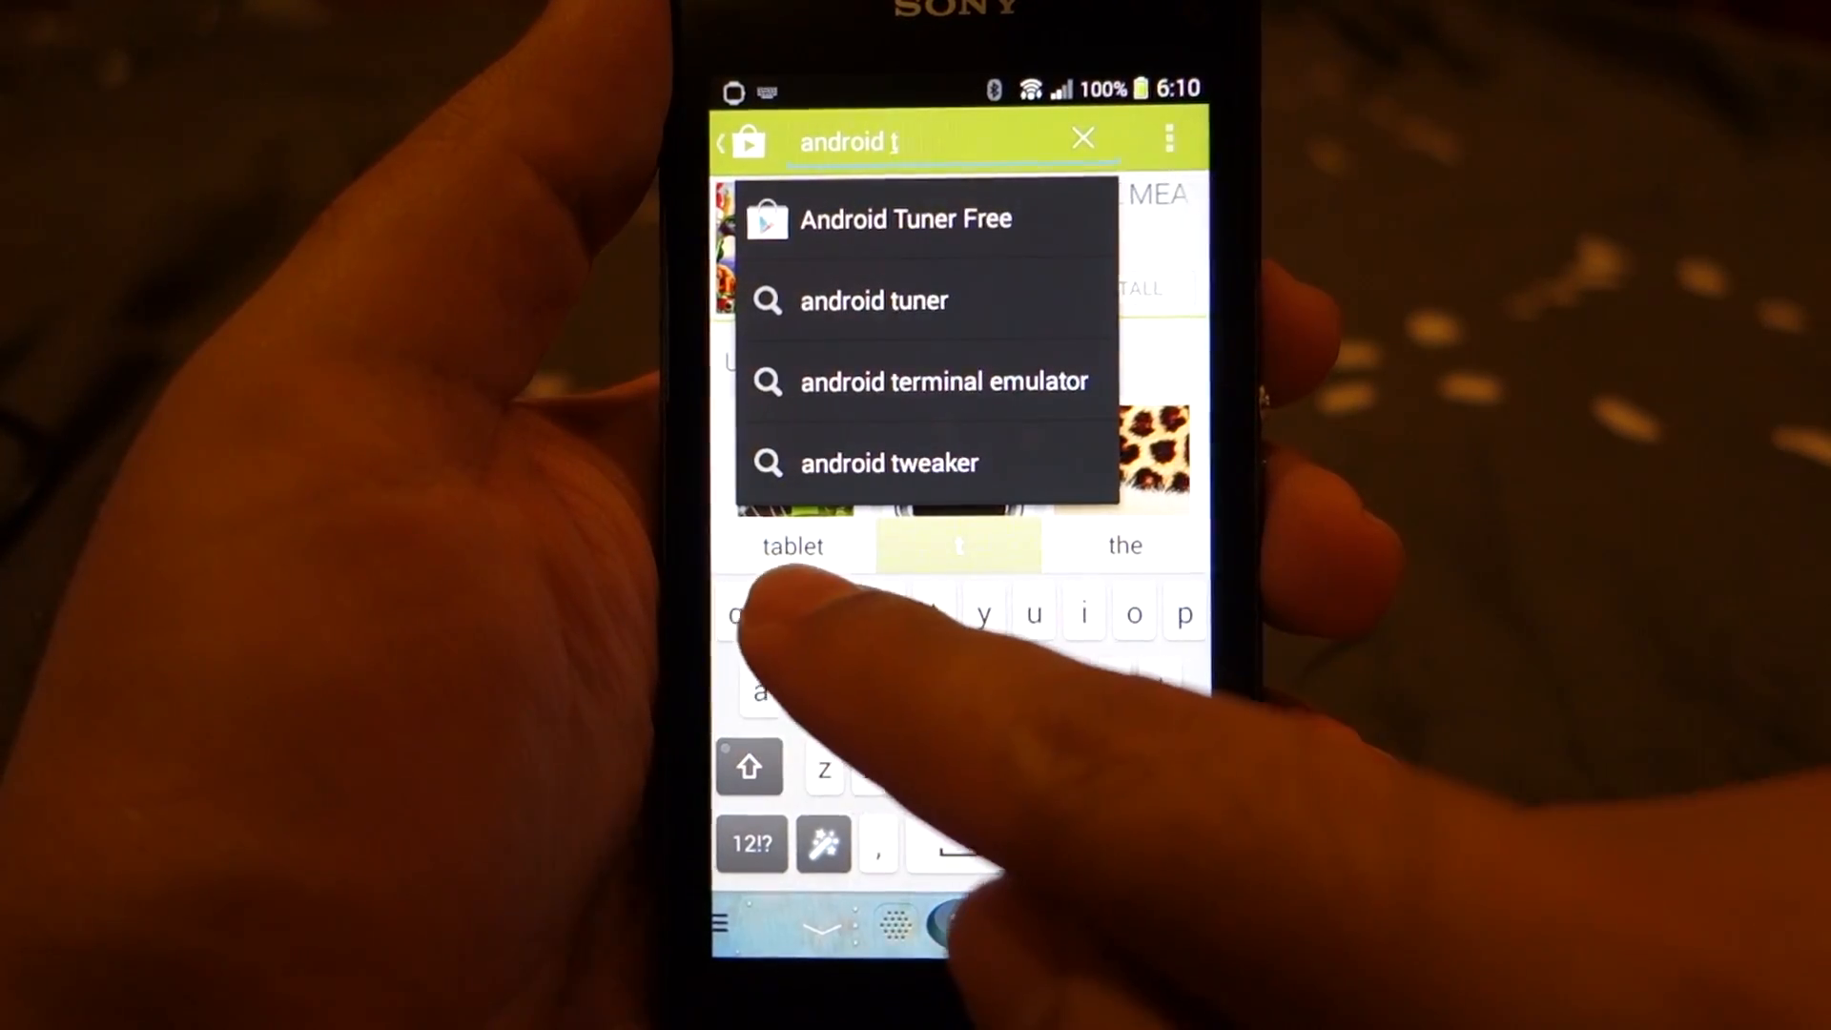
pyautogui.write('er')
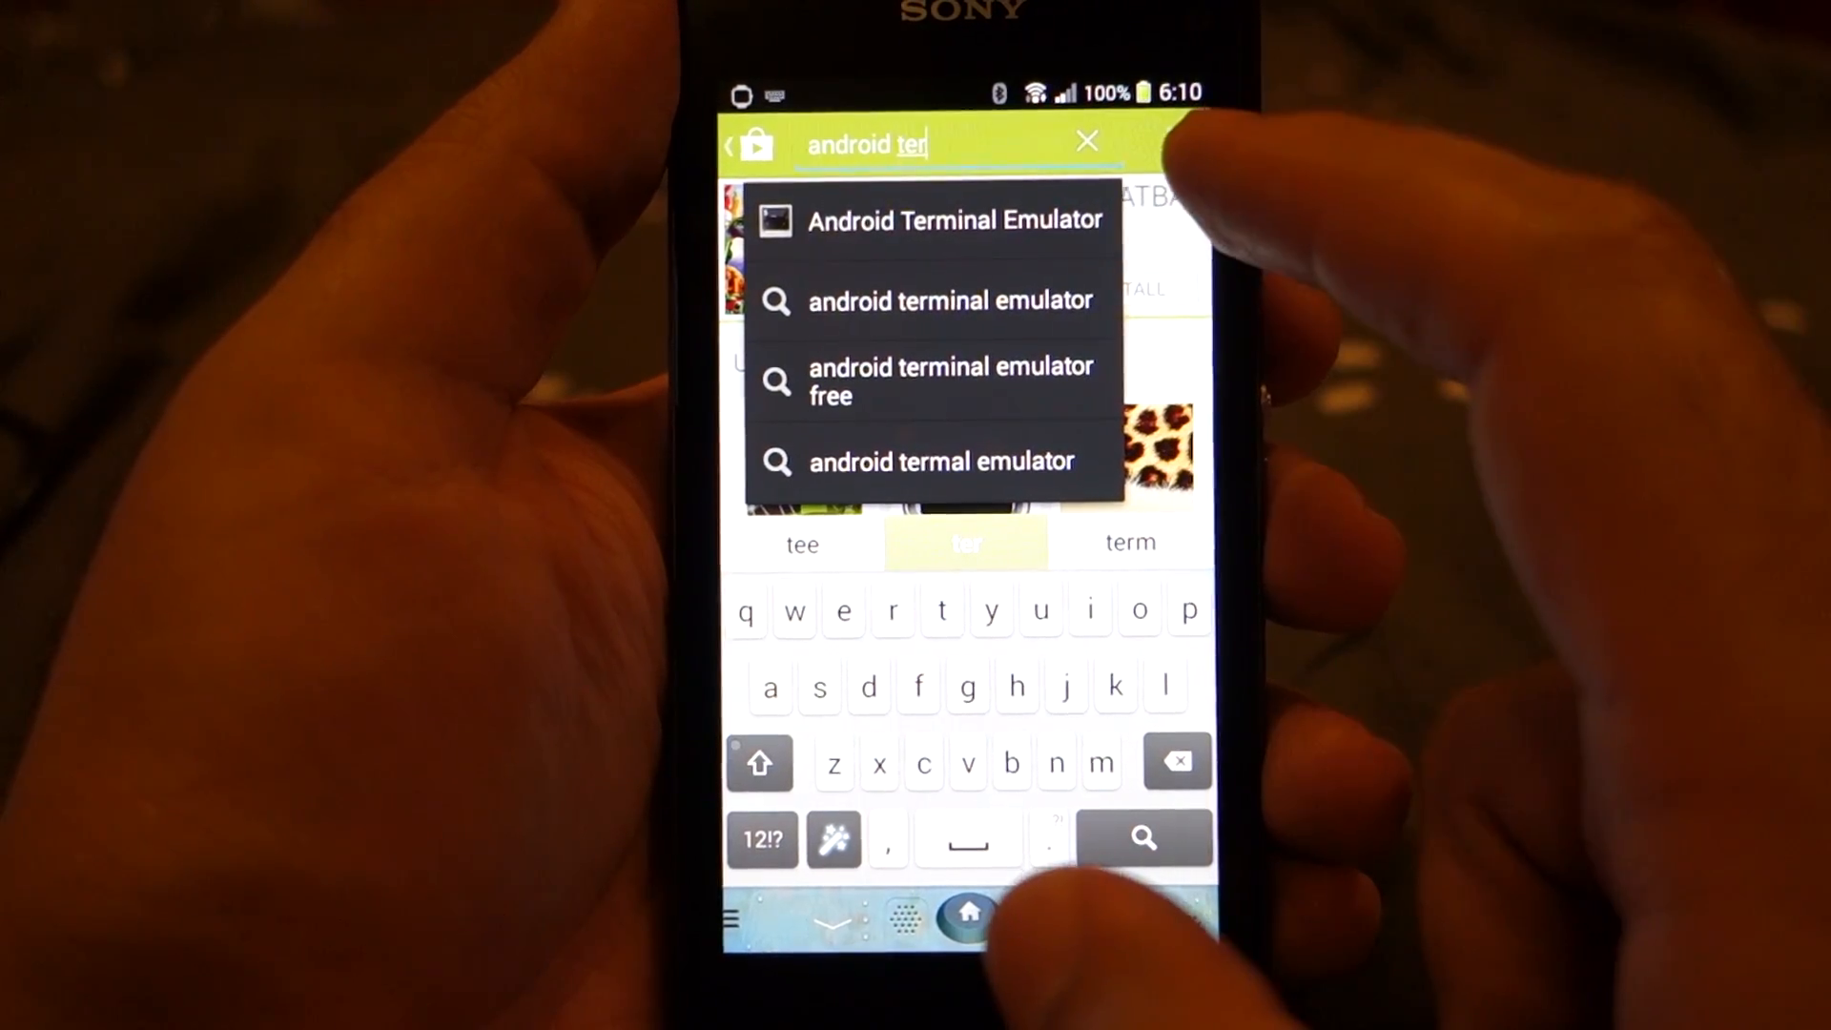
pyautogui.click(1085, 141)
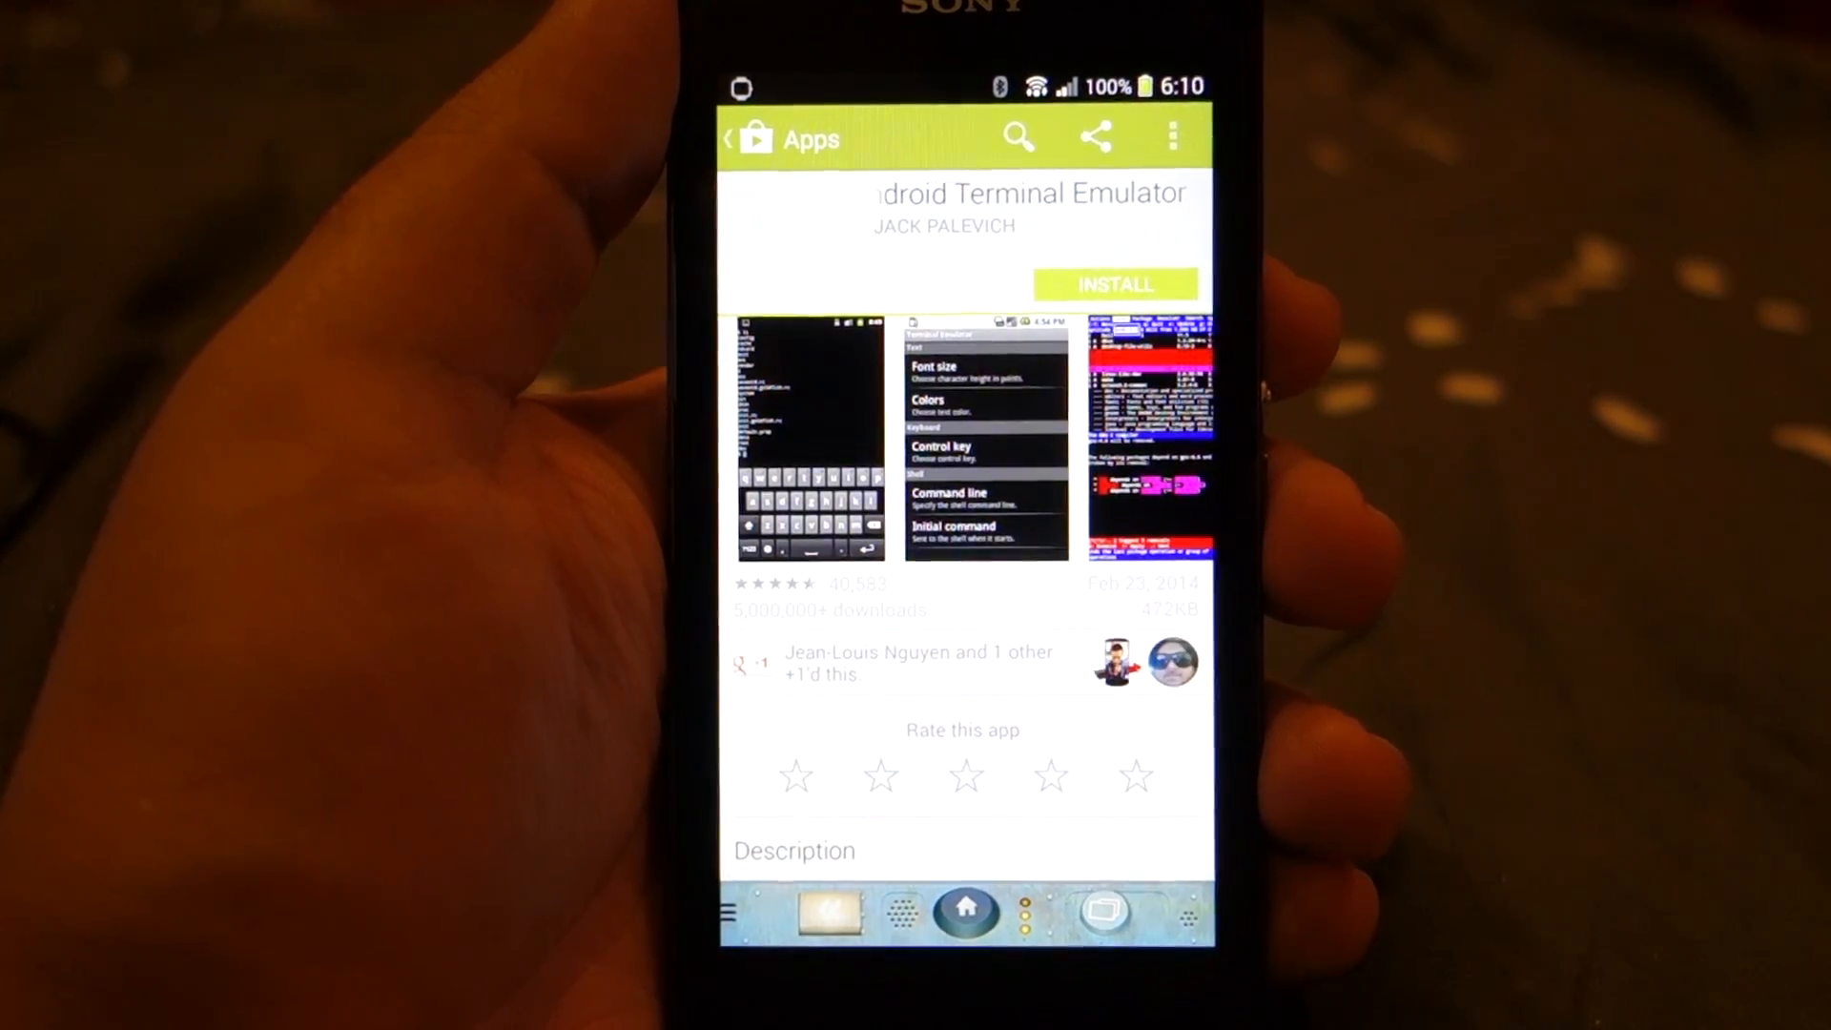
# Step: Install Android Terminal Emulator and launch it to an empty shell prompt
pyautogui.click(1111, 284)
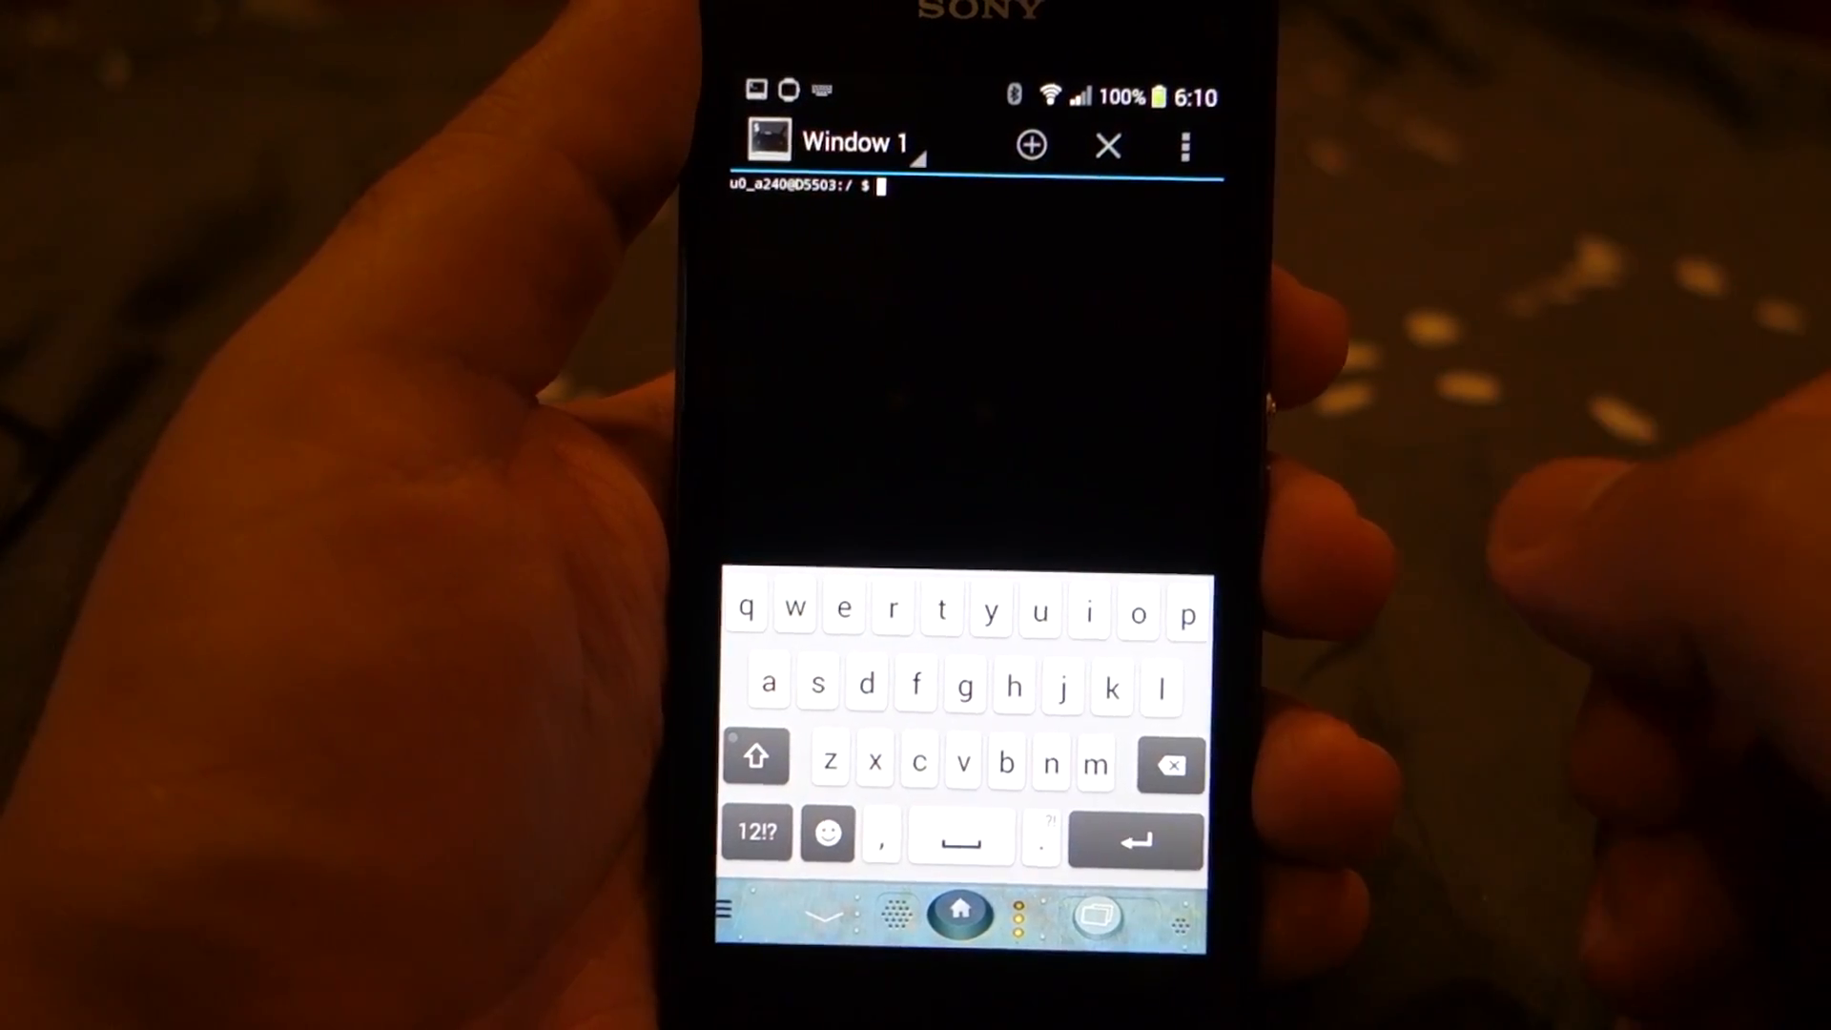
# Step: Change directory to /sys/devices/mdss_dsi_panel with cd
pyautogui.write('cd /sys/devices/mdss_dsi_panel')
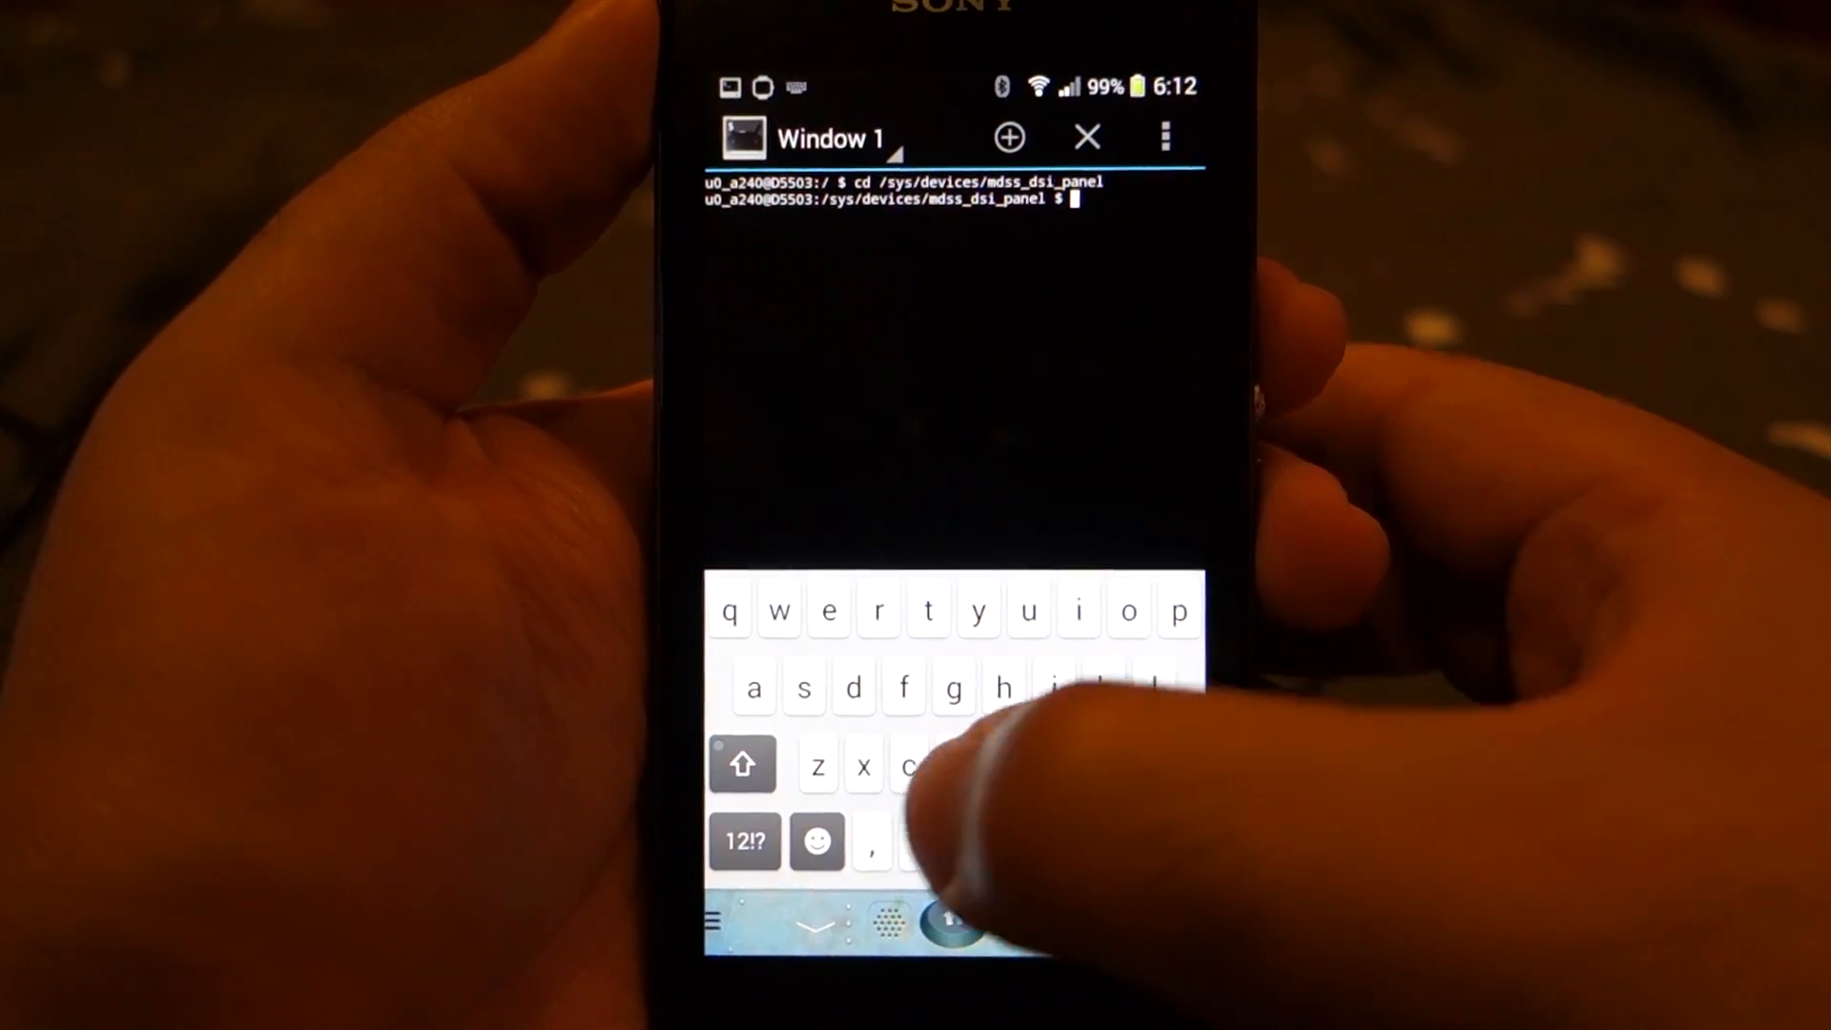
# Step: Run 'cat panel_id' so it prints 'jdi novatek 720p cmd'
pyautogui.write('cat panel')
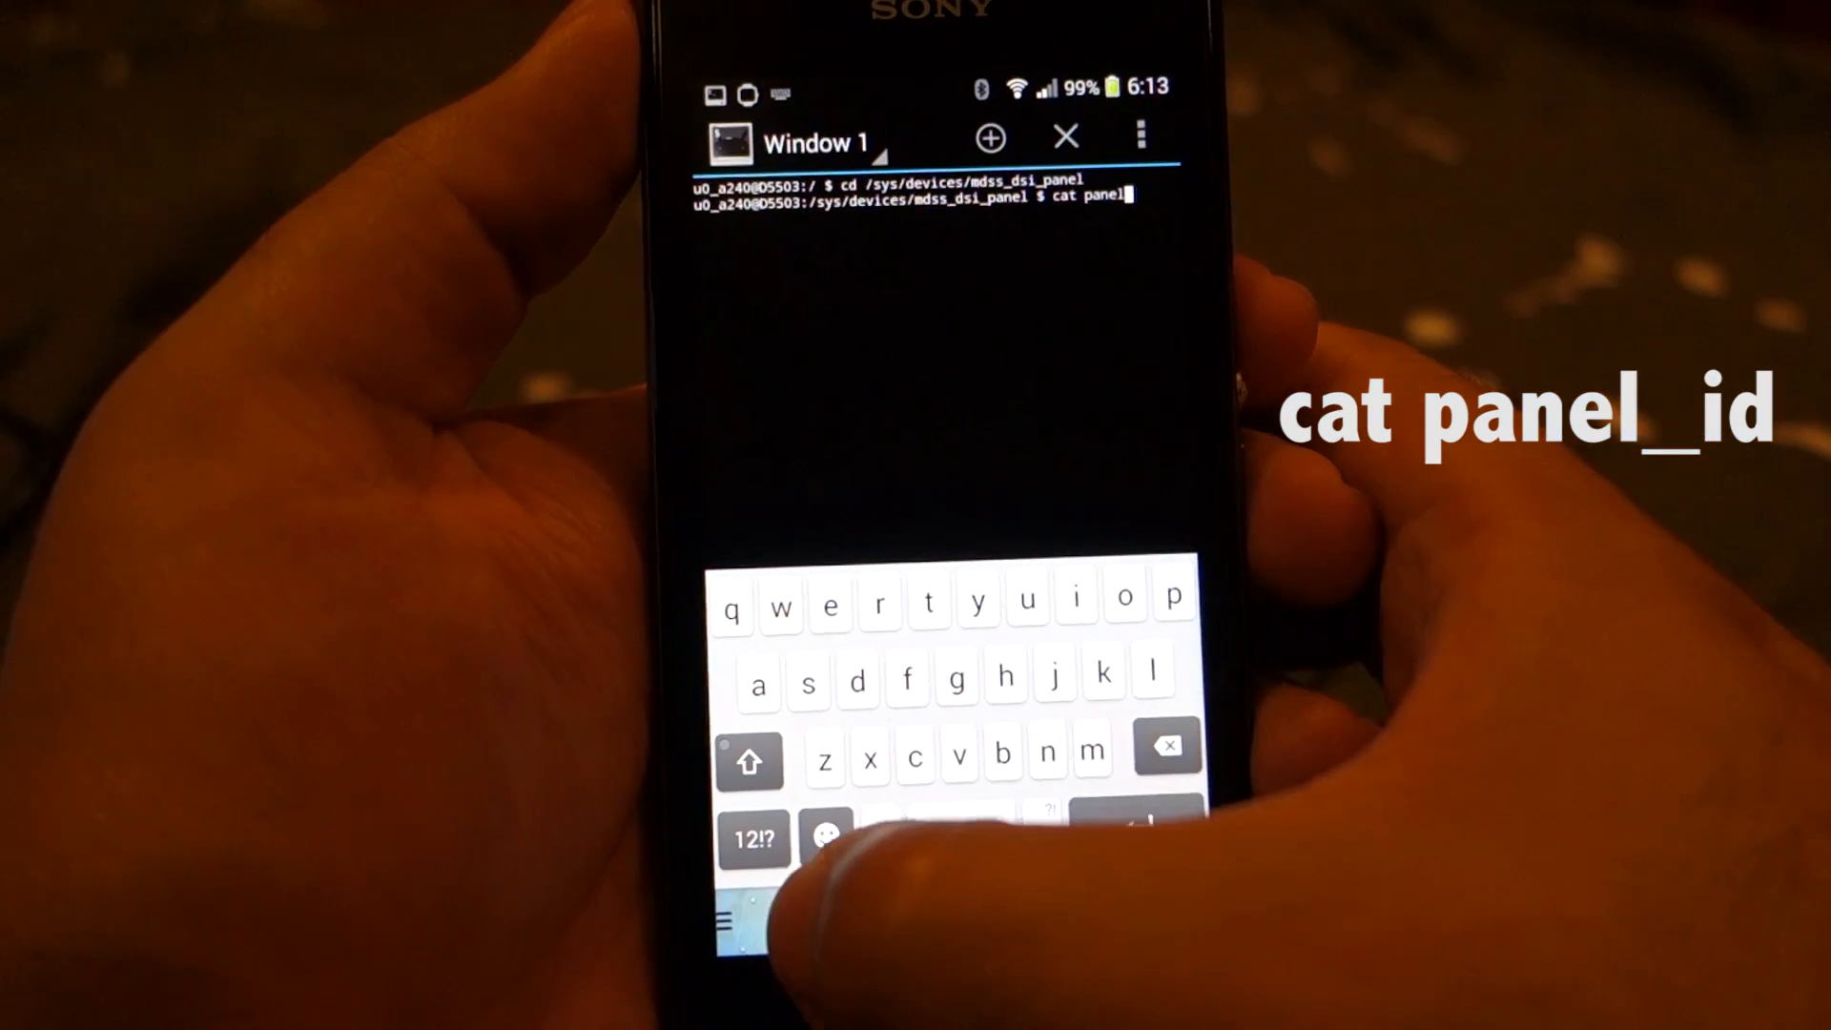
pyautogui.click(753, 839)
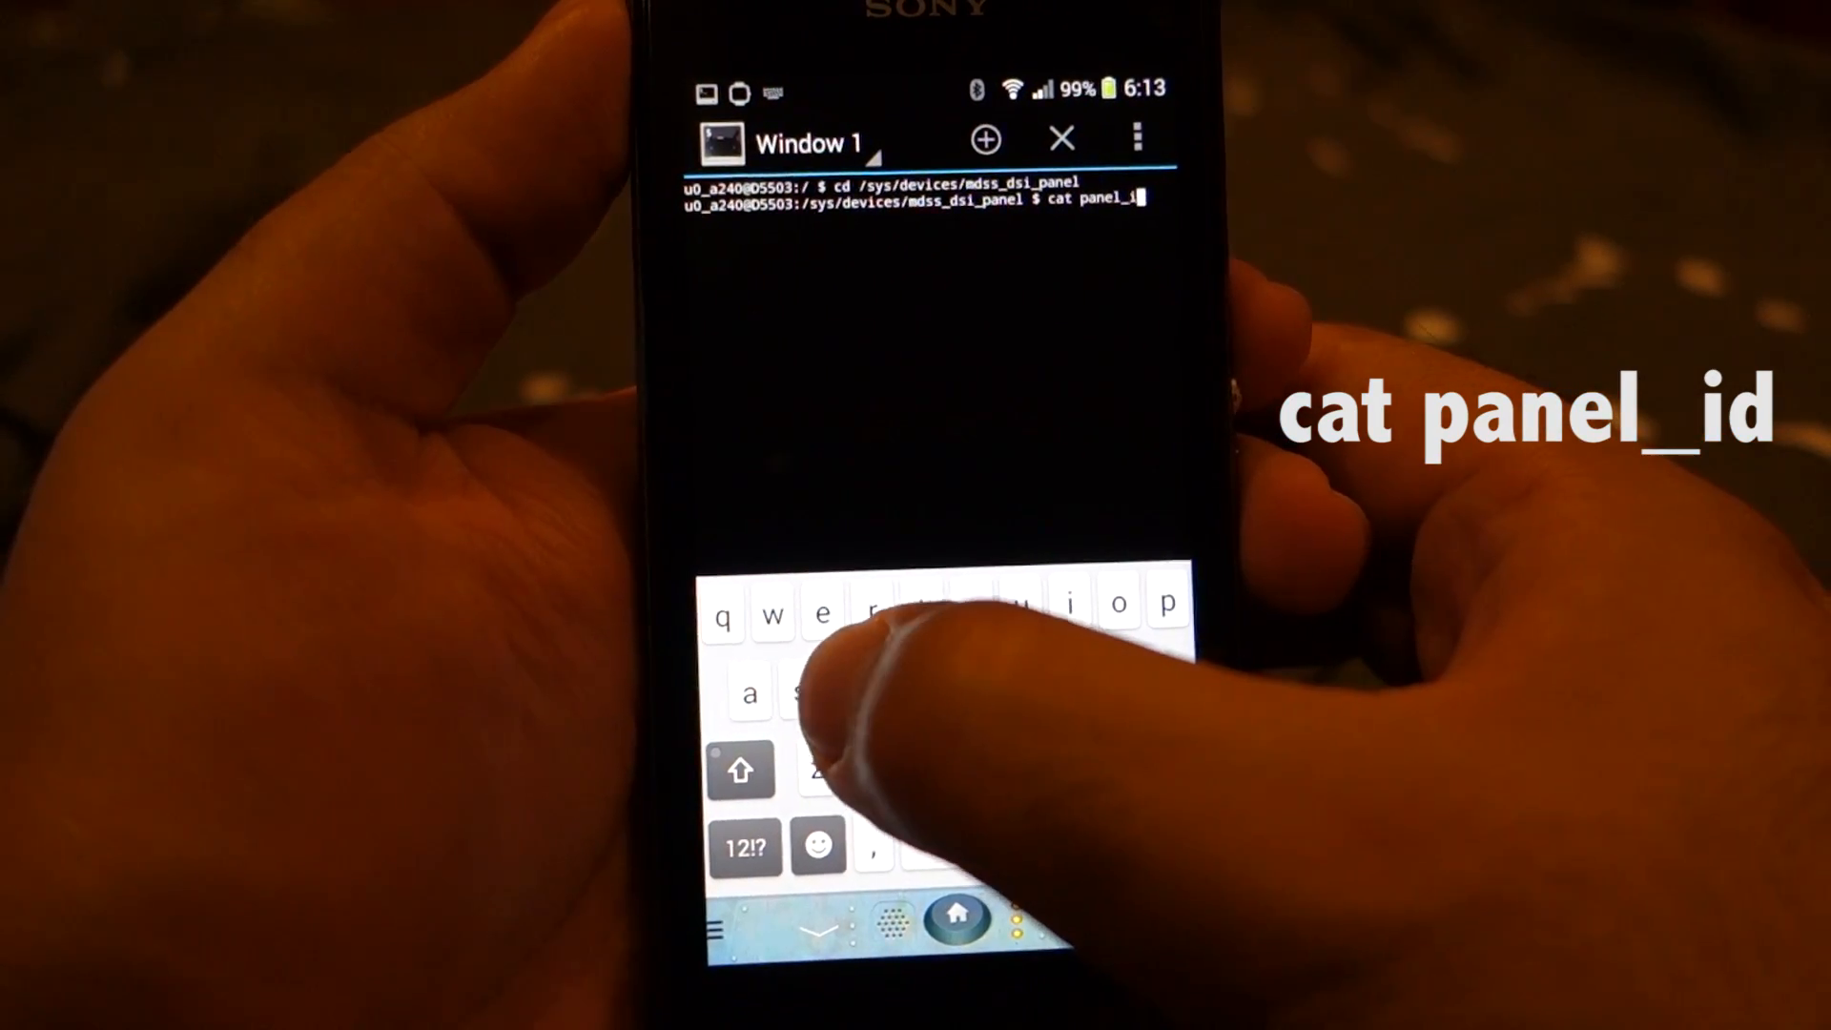
pyautogui.press('enter')
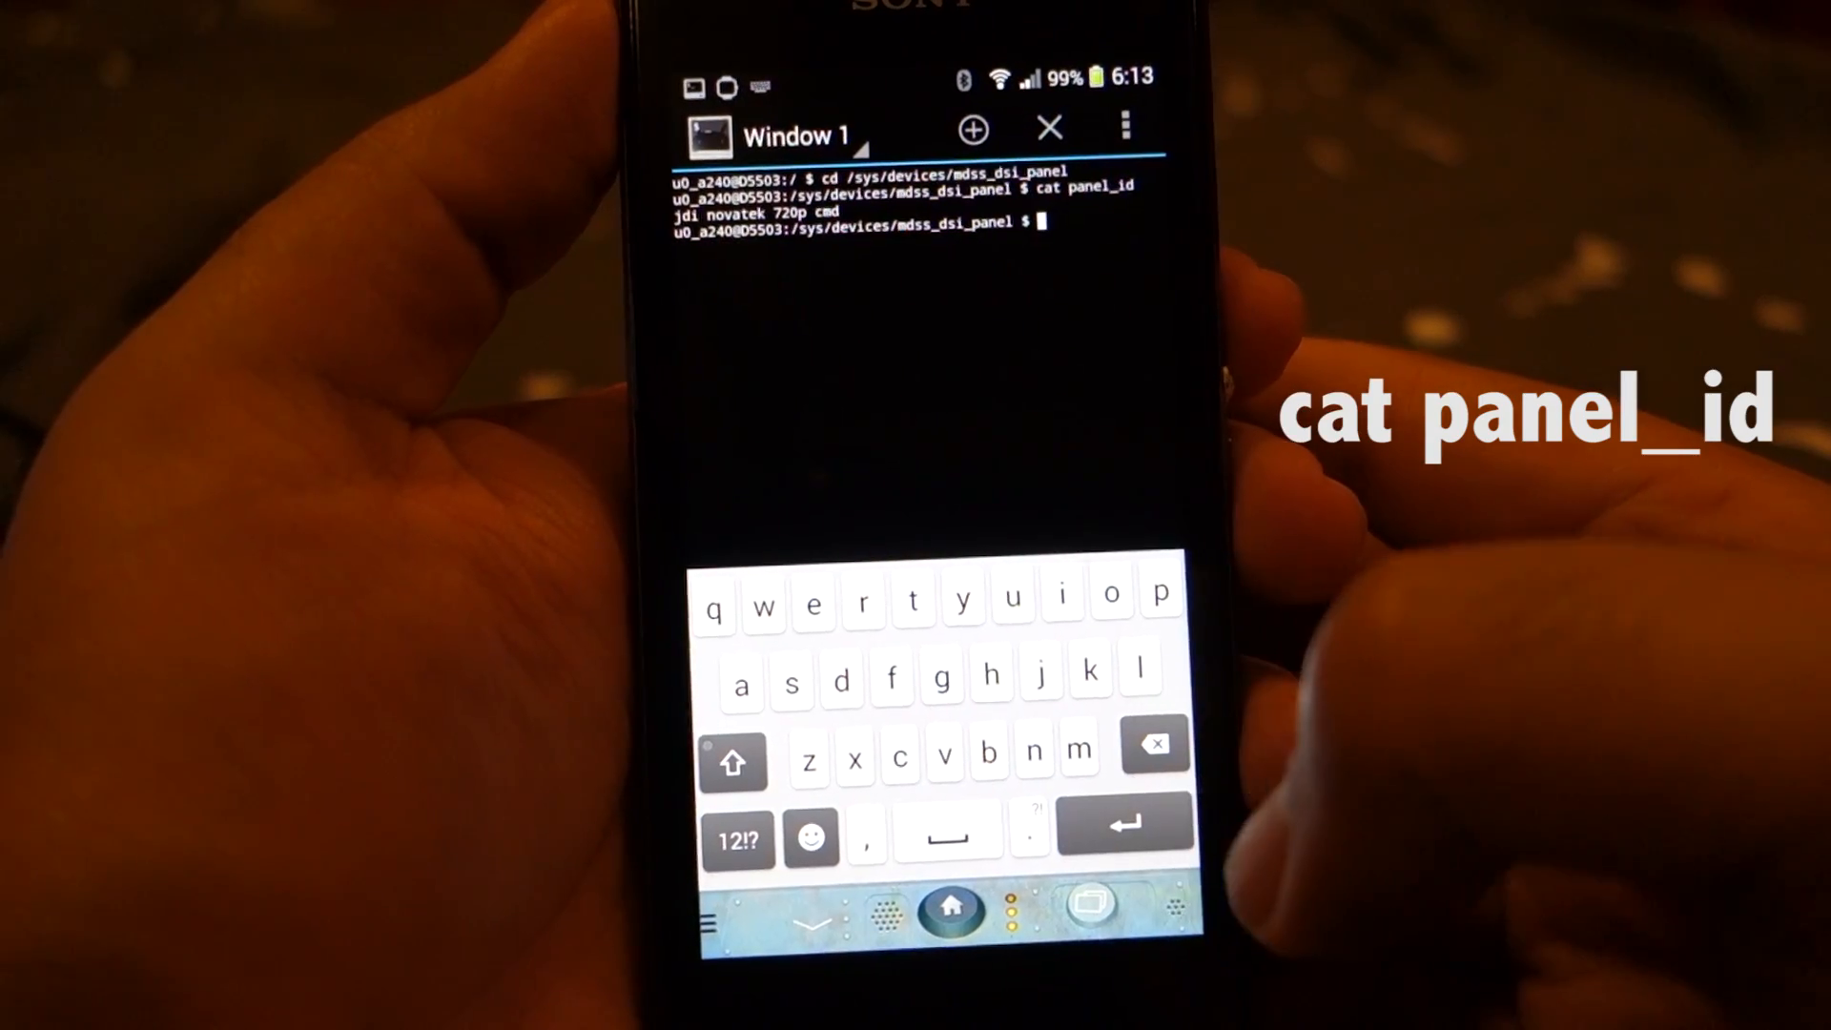